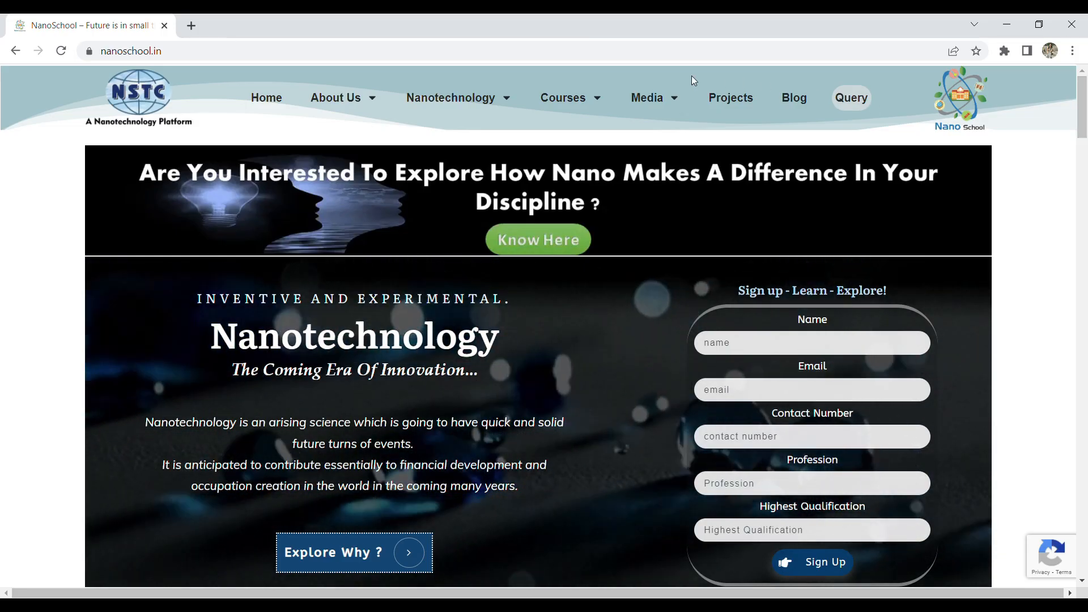
- Browse the Courses menu's Long Courses submenu in the top navigation bar
left_click(450, 98)
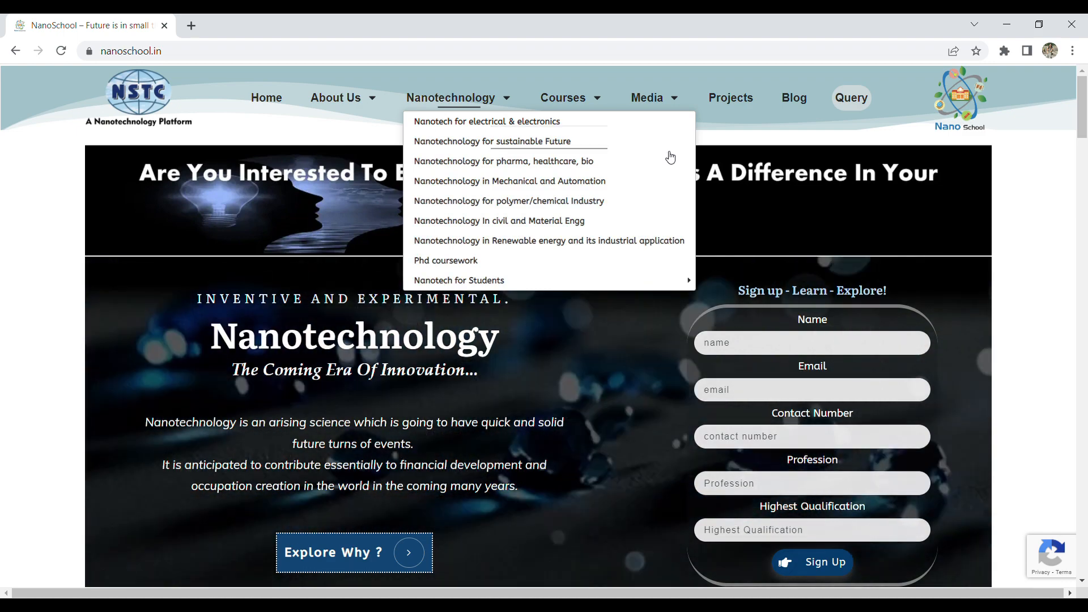
mouse_move(669, 219)
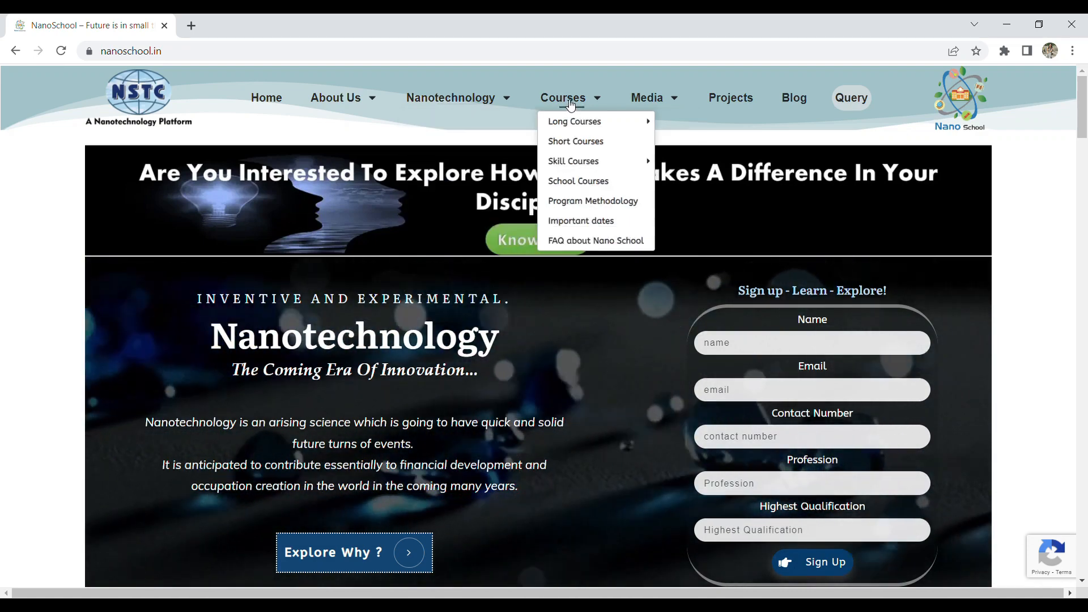
mouse_move(573, 121)
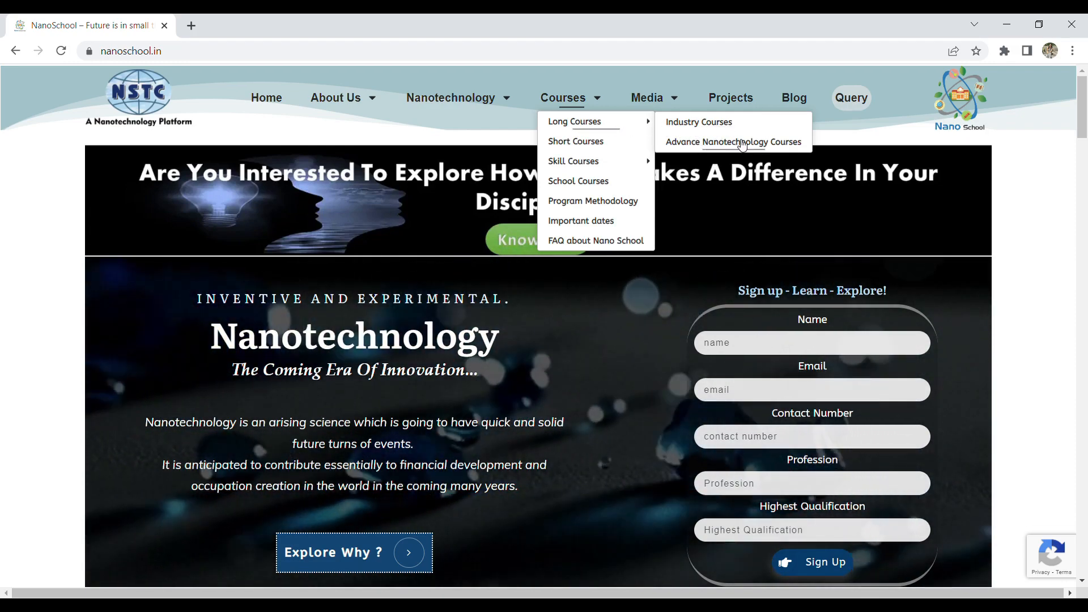
mouse_move(706, 142)
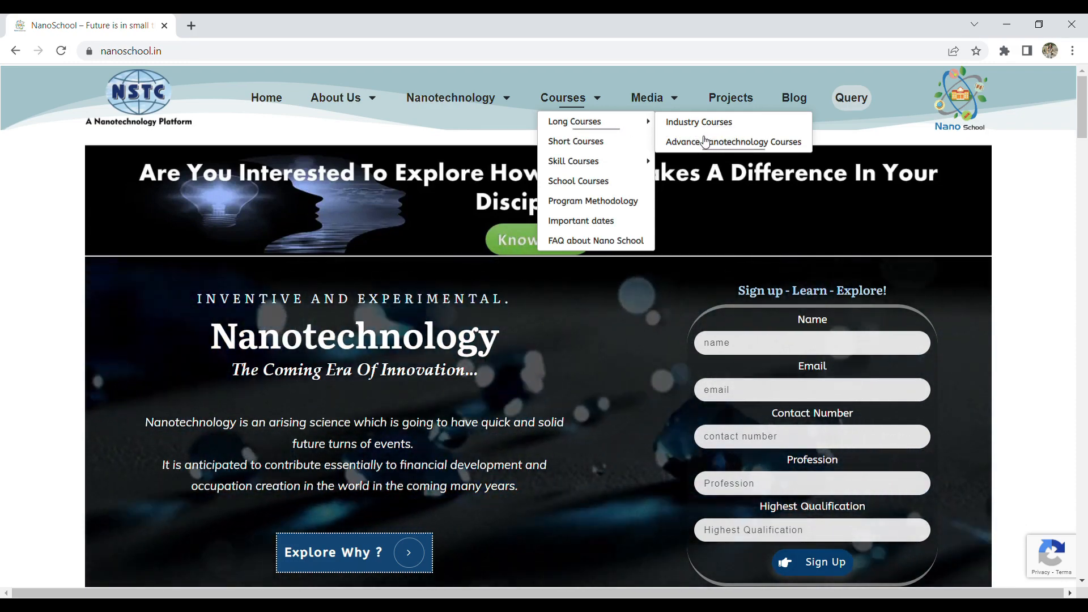
mouse_move(576, 146)
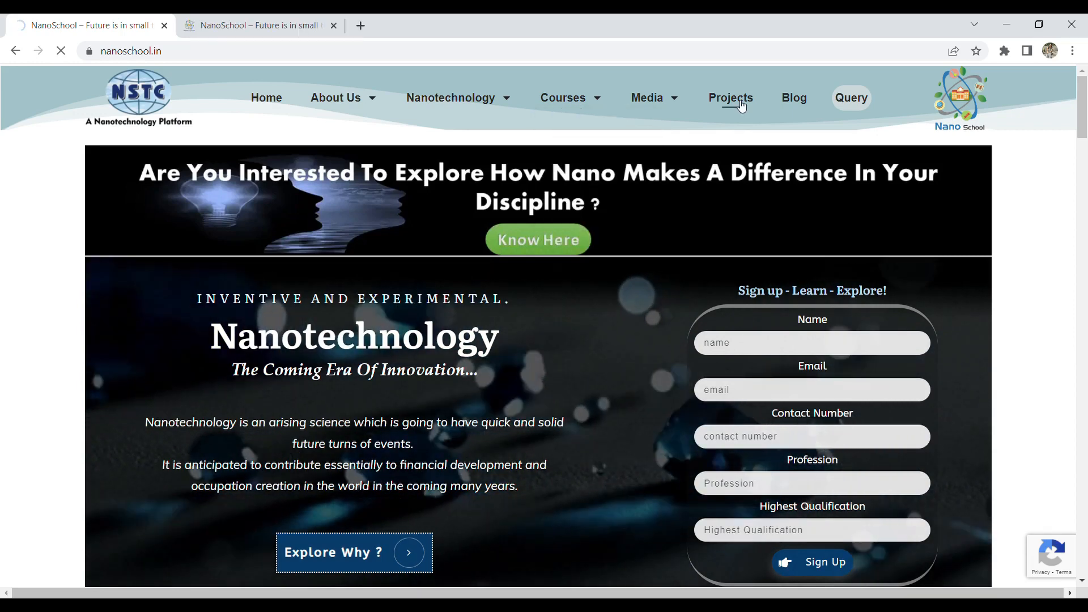
- Go to the Projects page and scroll past Aerospace, Smart Concretes and Opto-Electronics to the Nanomaterials cards
left_click(728, 97)
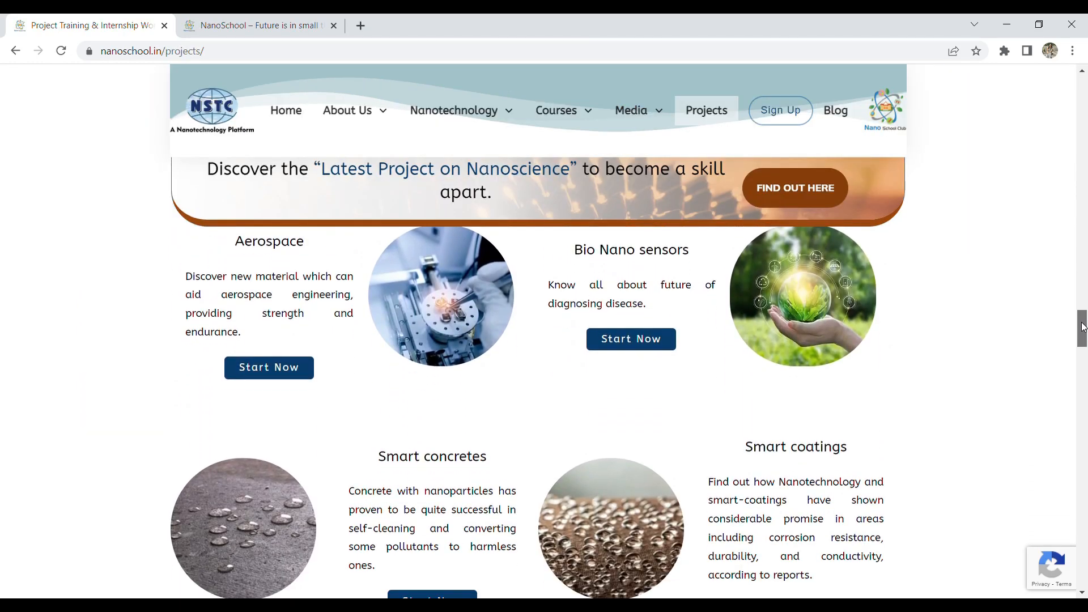
scroll("down", 3)
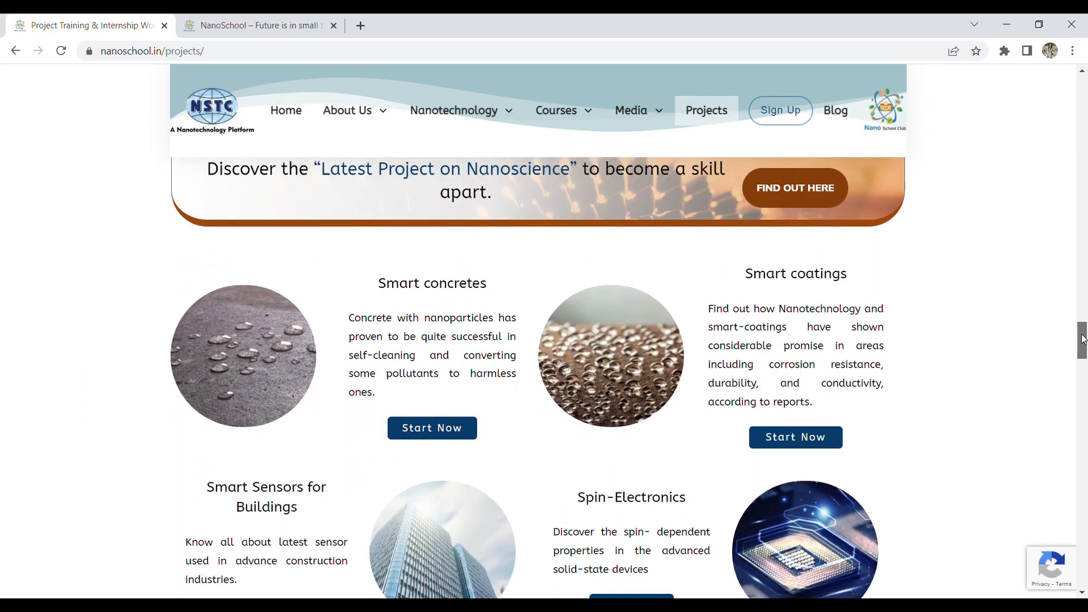
scroll("down", 3)
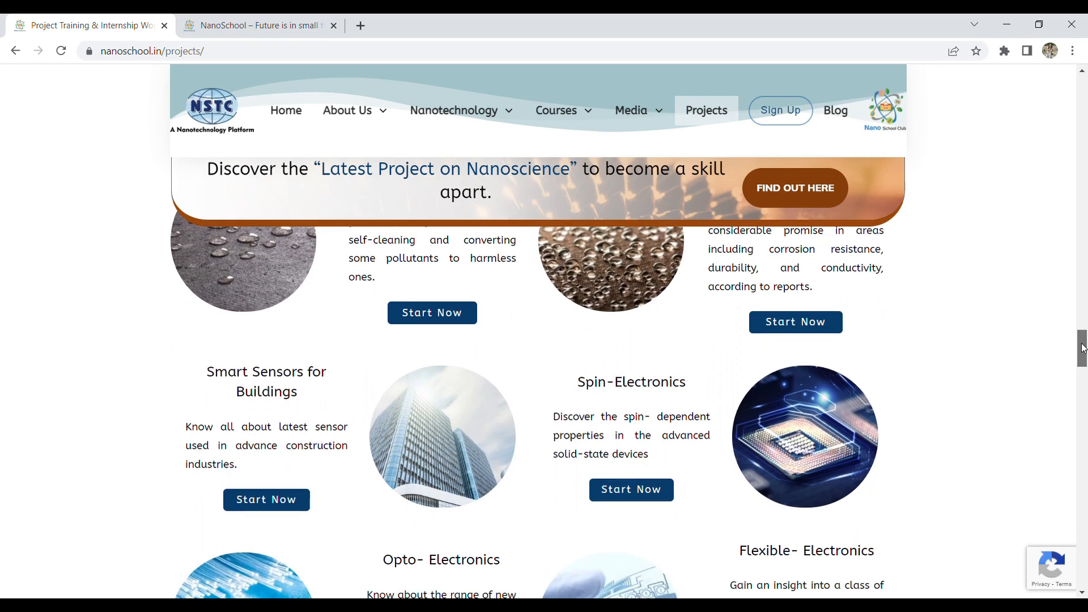
scroll("down", 3)
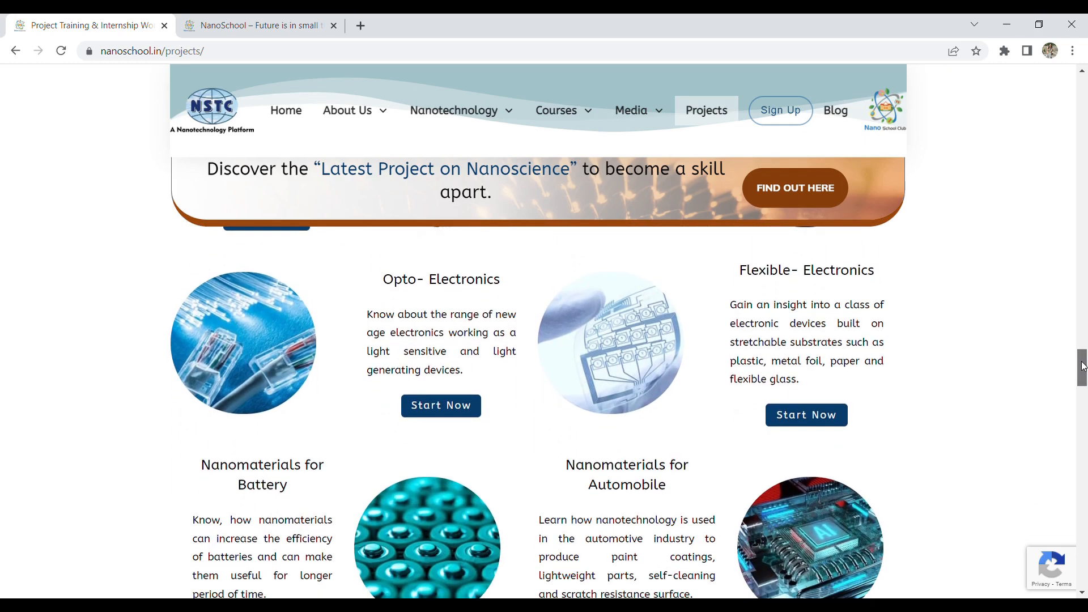
scroll("down", 3)
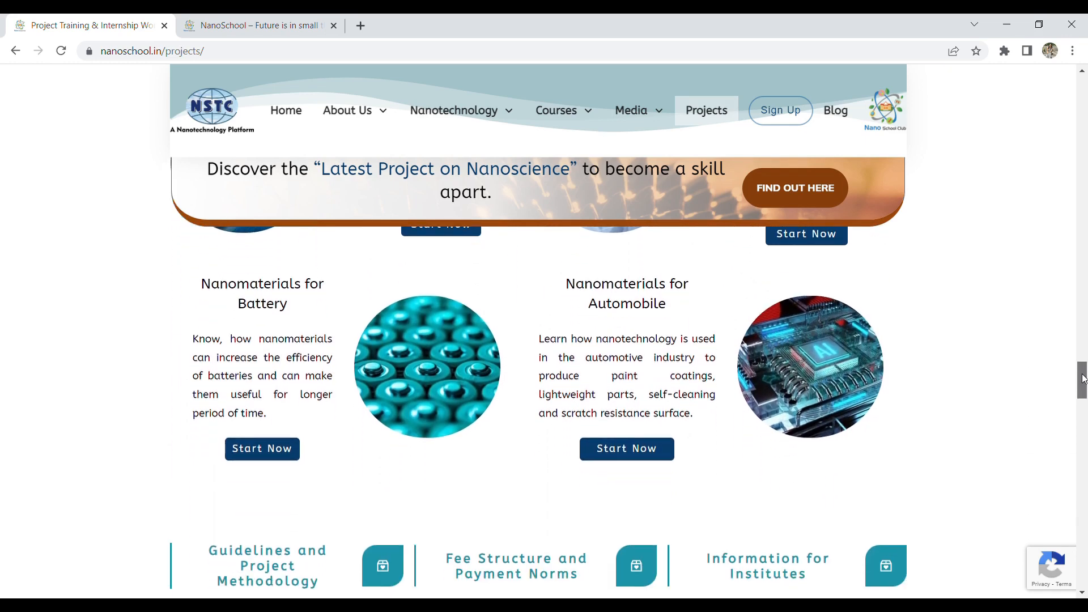